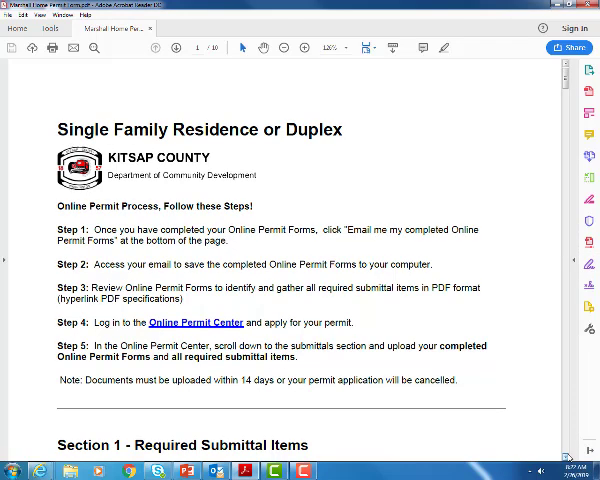
pyautogui.scroll(-3)
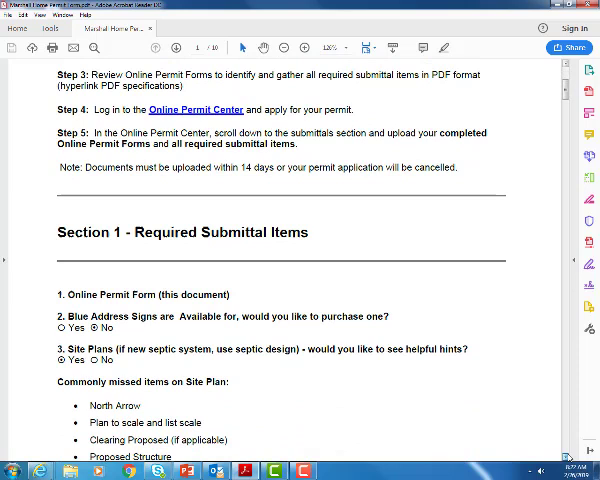
pyautogui.scroll(-3)
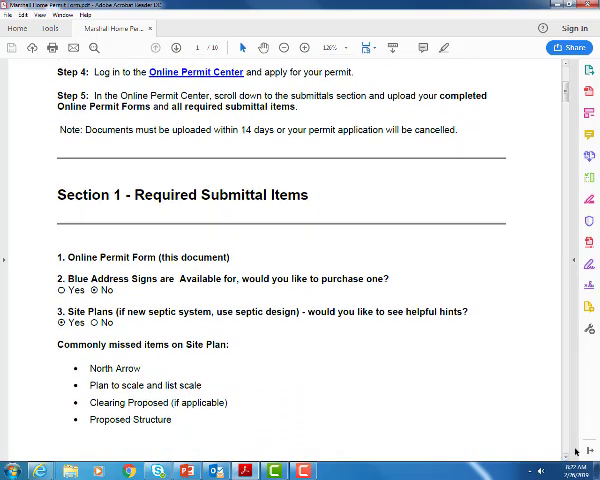
pyautogui.scroll(-3)
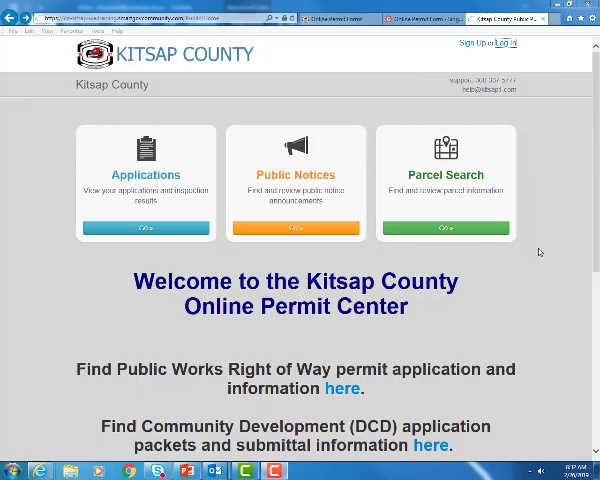
pyautogui.moveTo(532, 140)
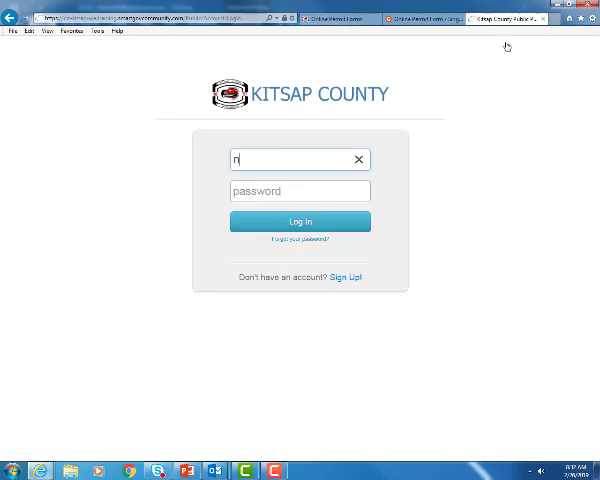
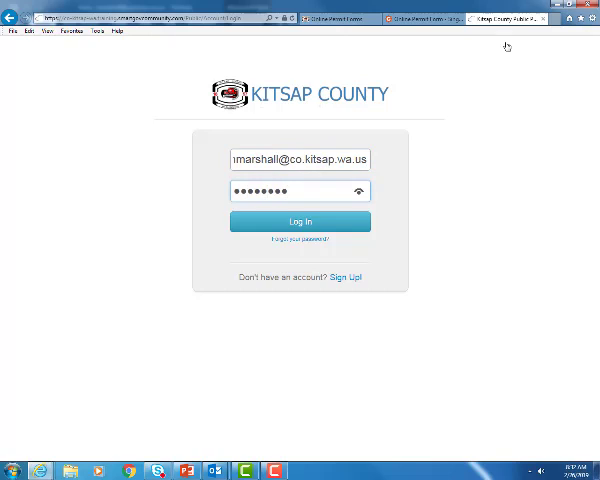
pyautogui.click(300, 221)
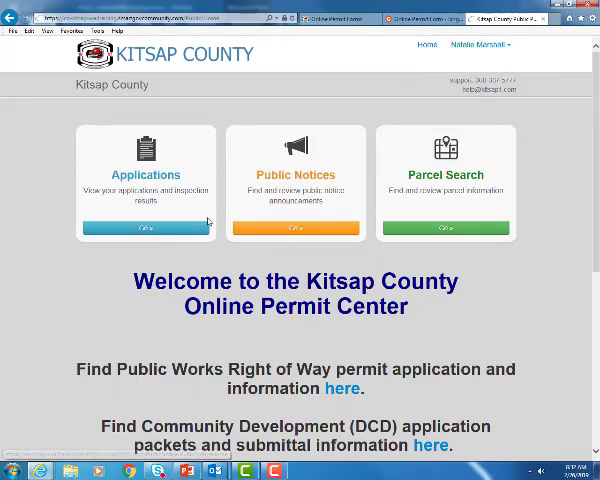
pyautogui.moveTo(152, 220)
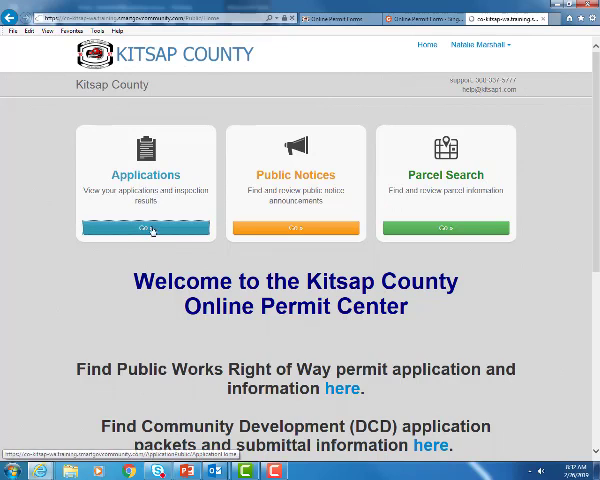
# Go to the Applications area and choose Apply to start an online application
pyautogui.click(146, 228)
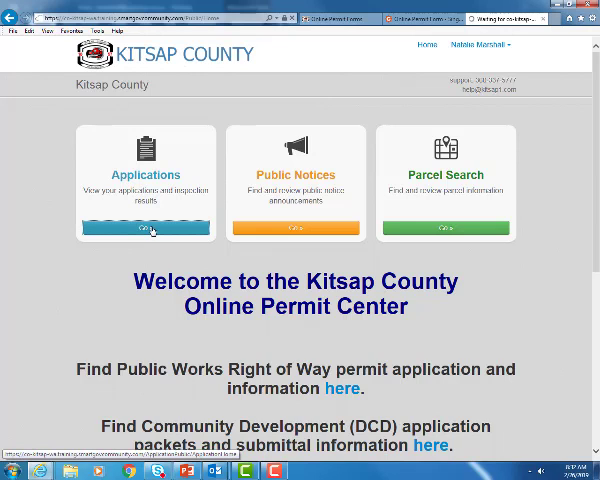
pyautogui.moveTo(92, 237)
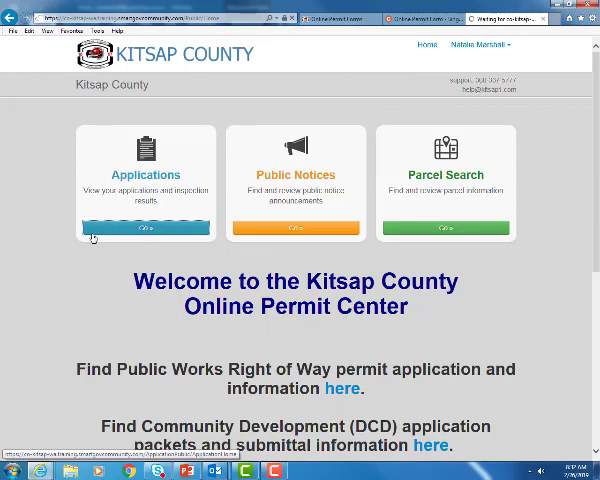
pyautogui.click(145, 228)
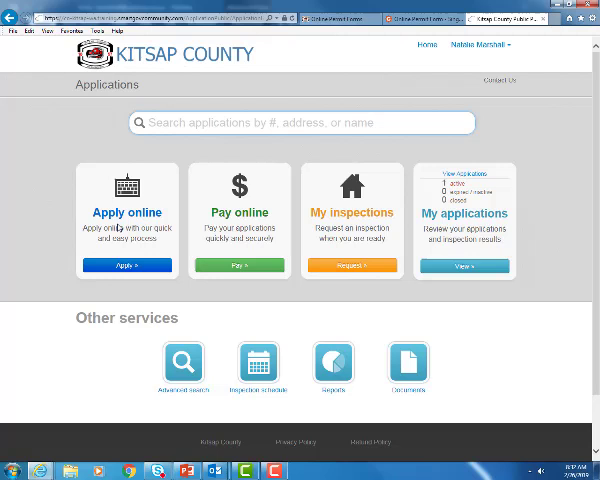
pyautogui.moveTo(118, 278)
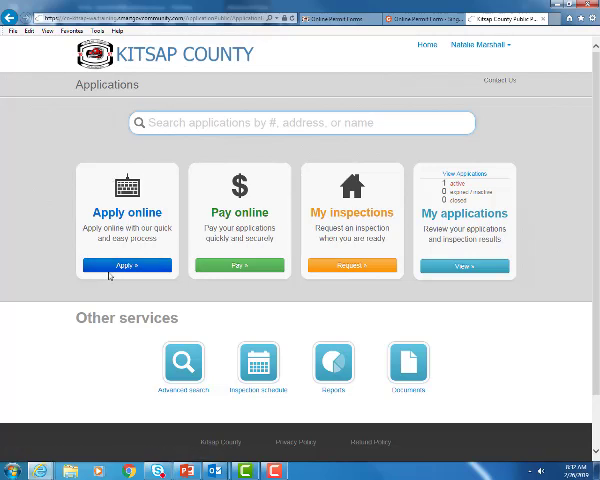
pyautogui.moveTo(122, 267)
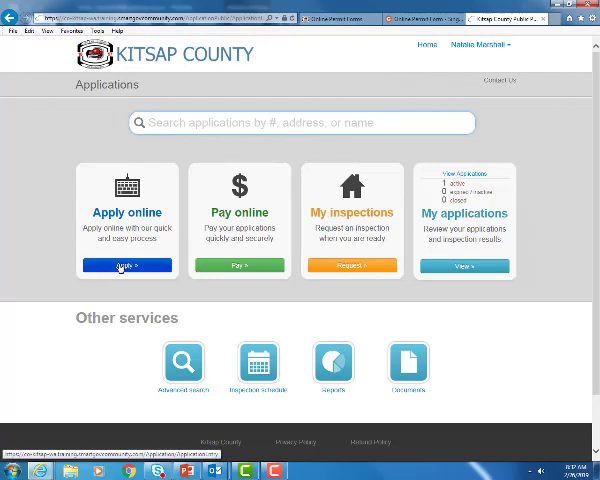
pyautogui.click(125, 266)
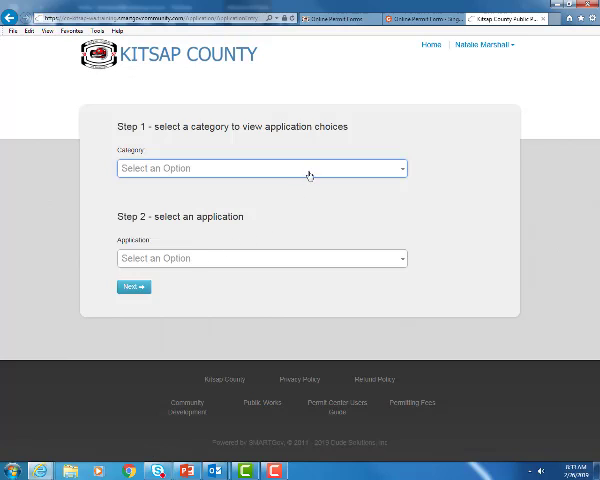
# Pick category Residential and application Single Family Residence - New, then proceed
pyautogui.click(261, 168)
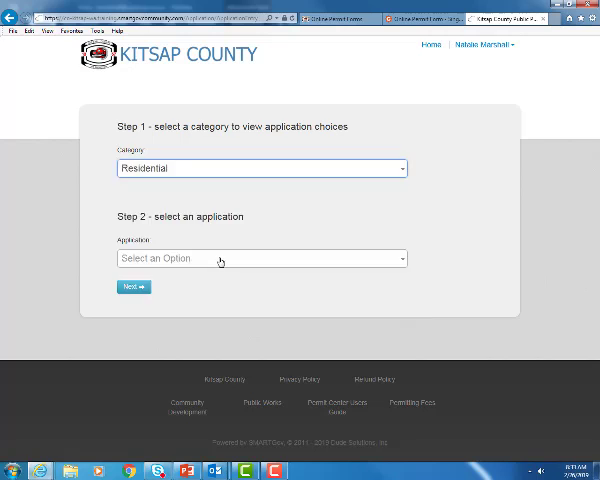
pyautogui.click(260, 259)
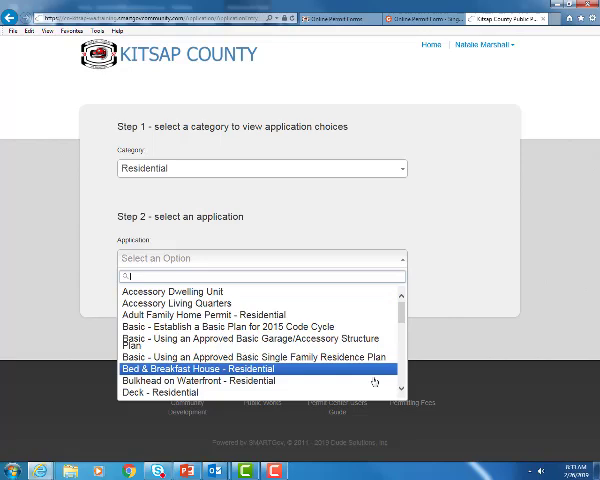
pyautogui.scroll(-3)
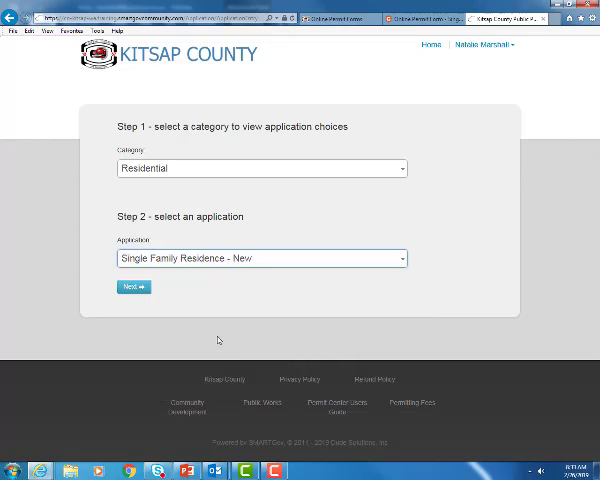
pyautogui.click(132, 287)
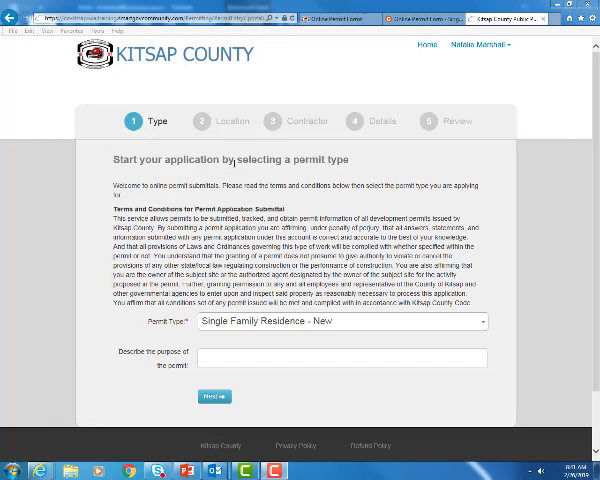
pyautogui.moveTo(306, 130)
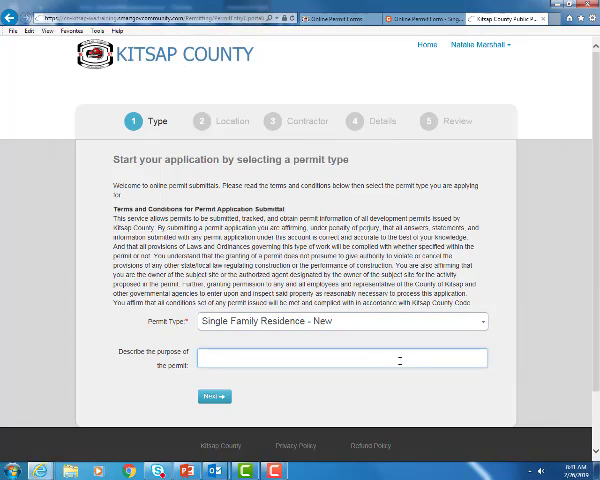
# Enter 'New Home with an attached garage' as the permit purpose and continue
pyautogui.write('New Home with an attached garage')
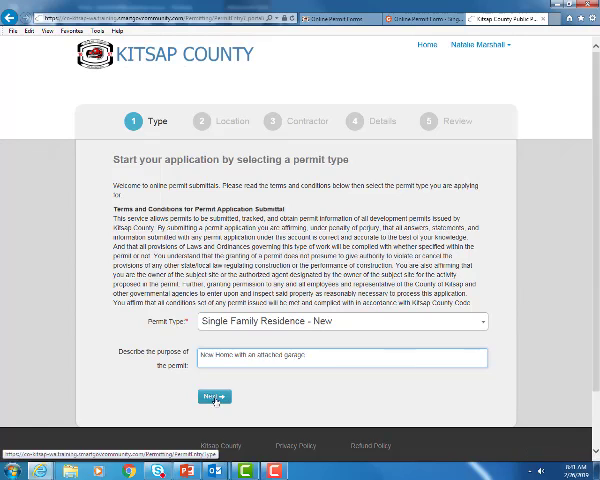
pyautogui.click(214, 395)
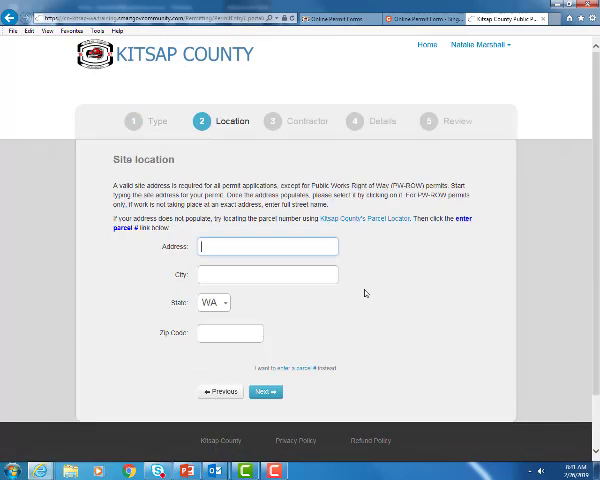
pyautogui.moveTo(367, 296)
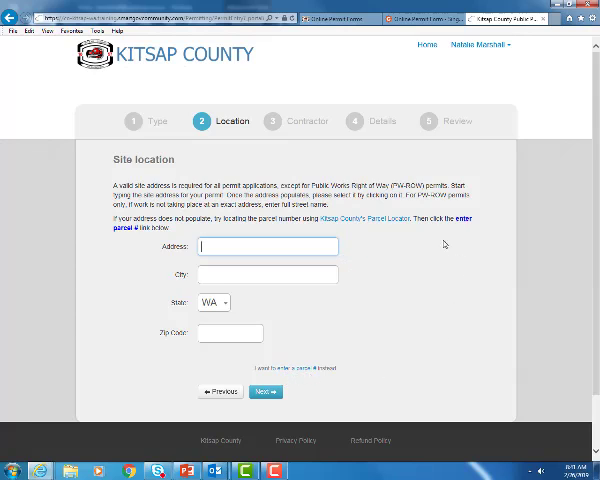
pyautogui.moveTo(367, 219)
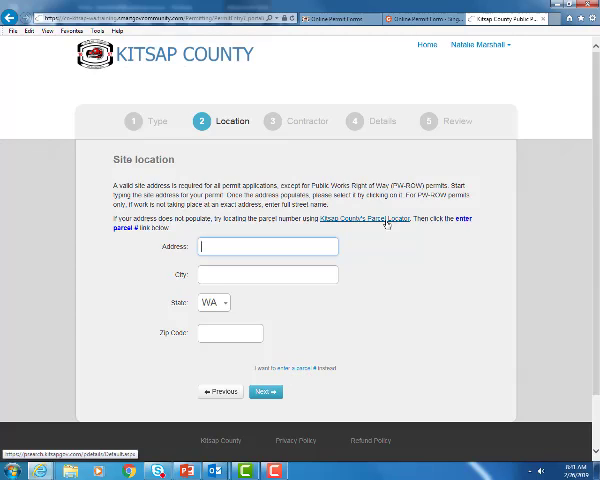
# Enter the site address beginning '614', select its parcel, and continue
pyautogui.click(267, 246)
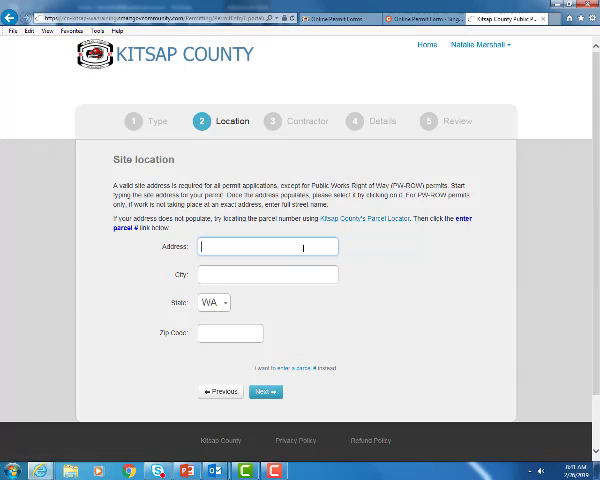
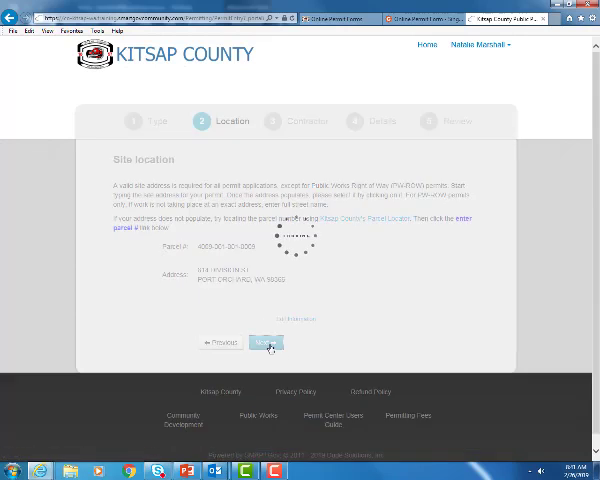
pyautogui.click(266, 343)
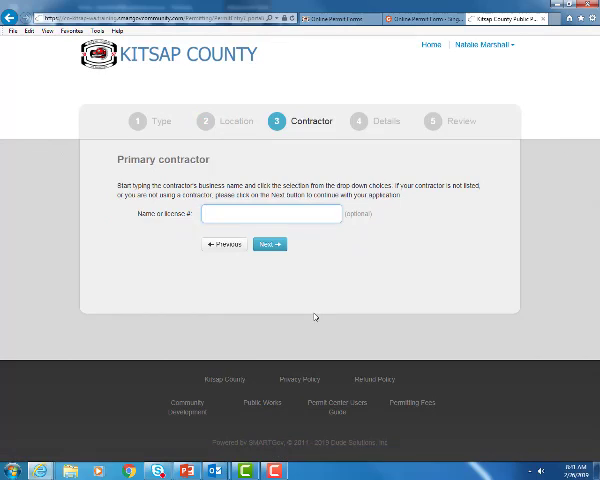
pyautogui.moveTo(328, 301)
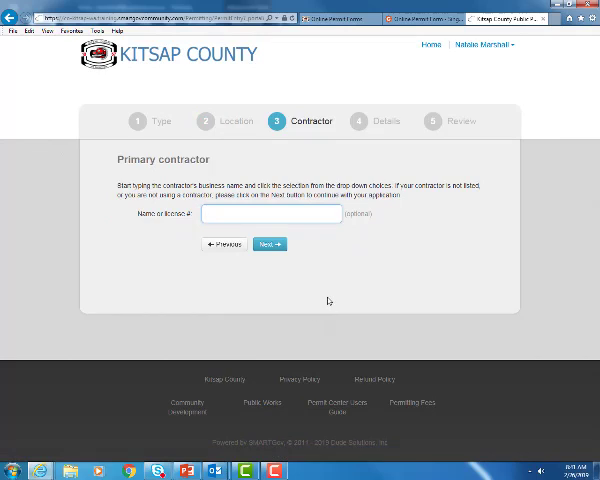
pyautogui.moveTo(328, 302)
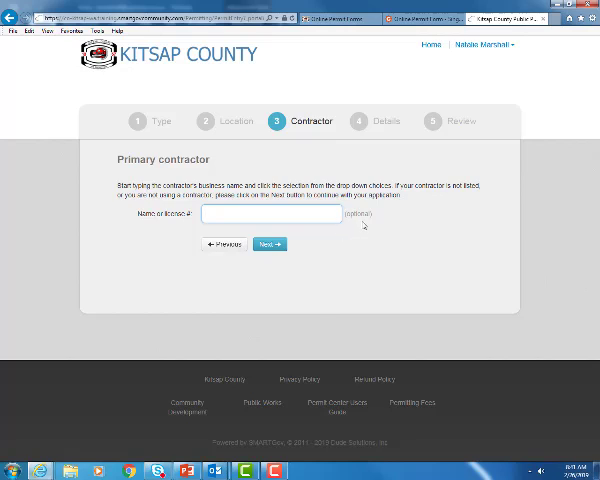
pyautogui.moveTo(366, 278)
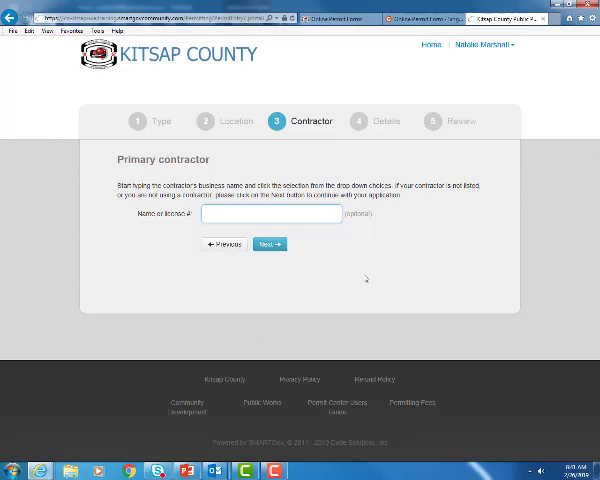
pyautogui.moveTo(268, 245)
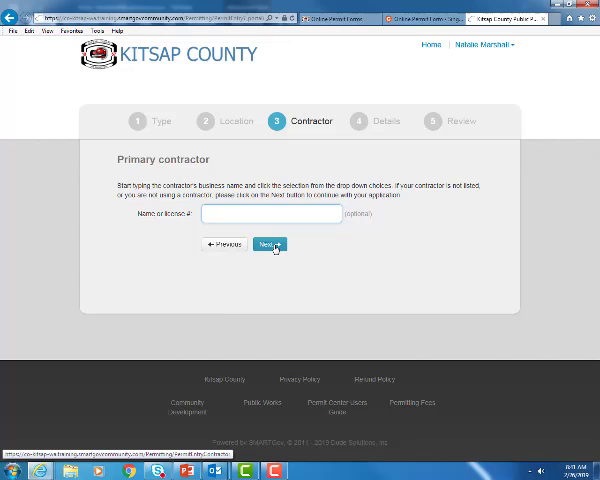
# Continue with the contractor Name or license # field left empty
pyautogui.click(267, 245)
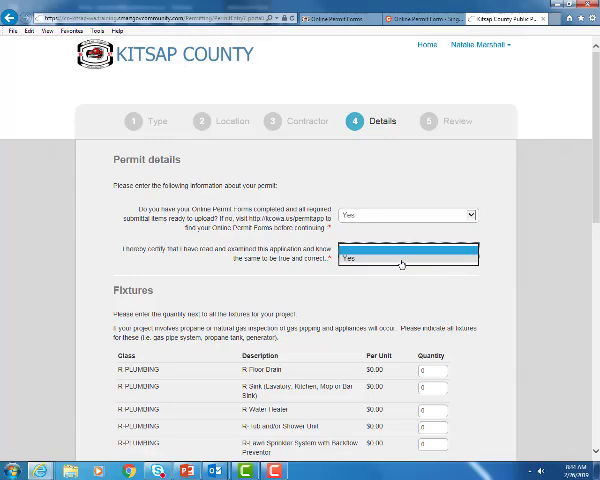
# Answer Yes to certifying the application is true and correct
pyautogui.click(407, 259)
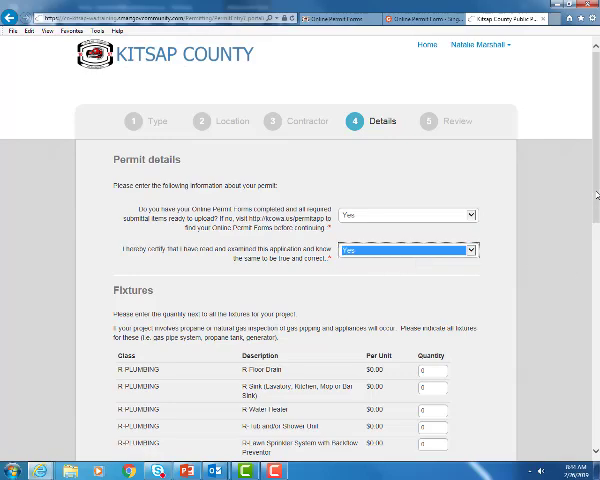
pyautogui.scroll(-3)
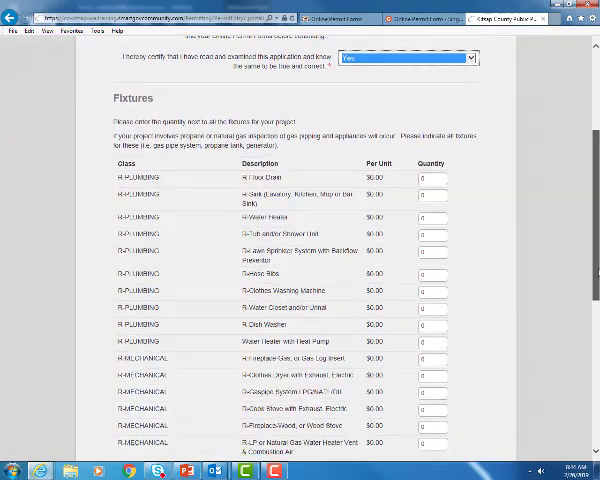
# Enter quantity 1 for floor drain, water heater, clothes washer, dishwasher and gas fireplace
pyautogui.scroll(-3)
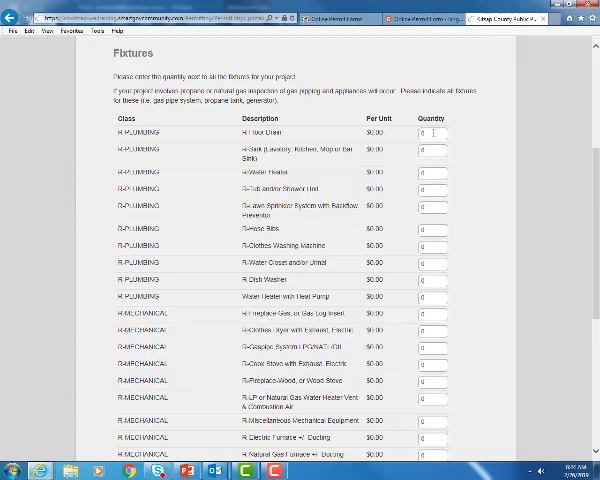
pyautogui.click(429, 132)
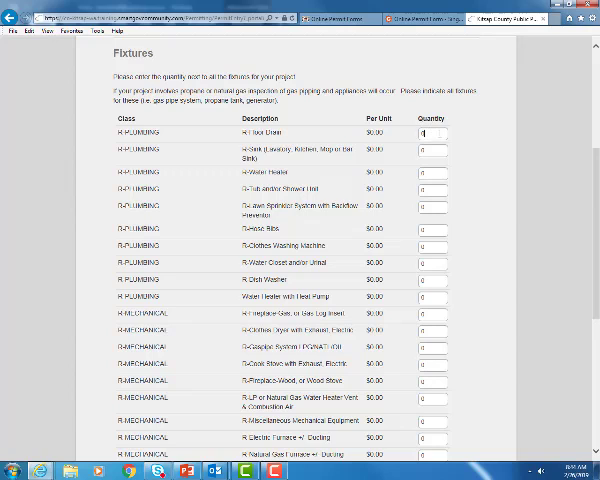
pyautogui.click(434, 133)
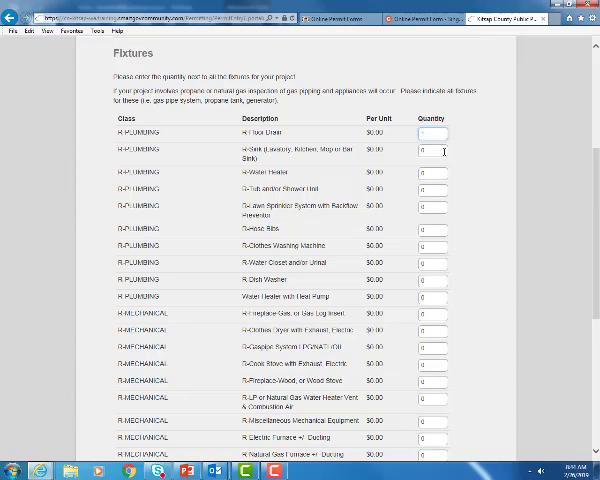
pyautogui.click(430, 172)
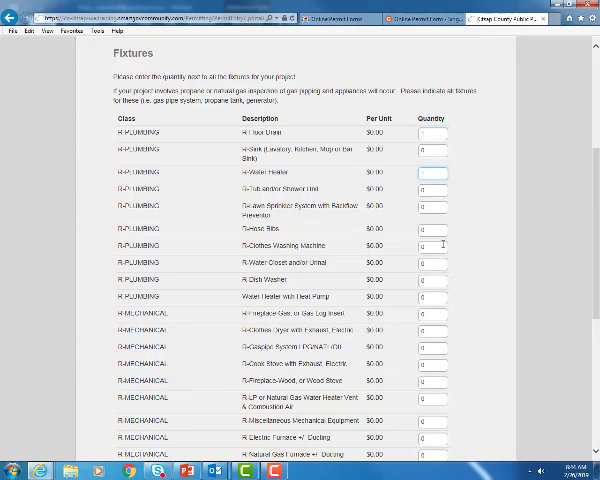
pyautogui.click(431, 246)
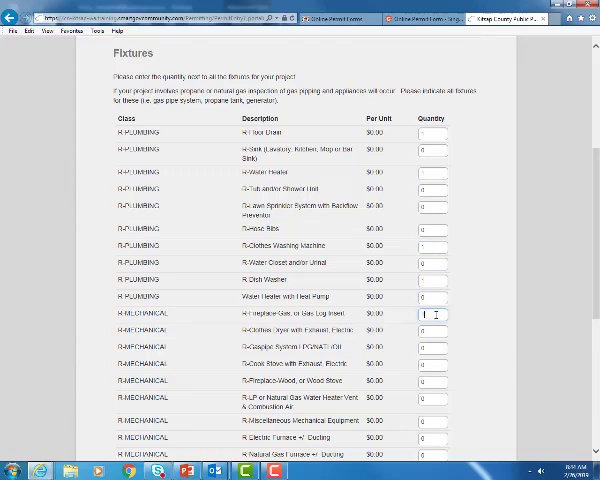
pyautogui.scroll(-3)
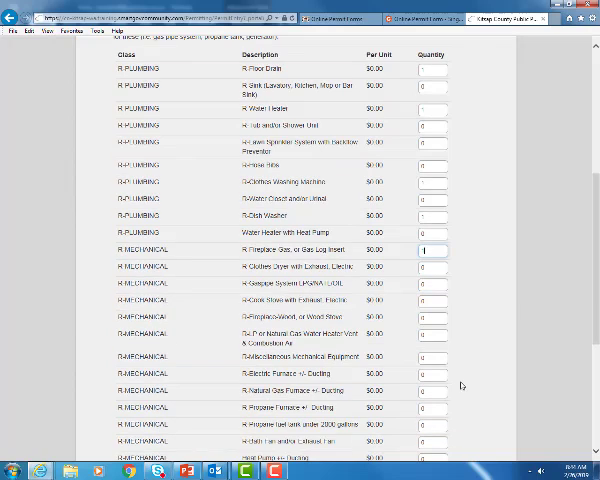
pyautogui.scroll(-3)
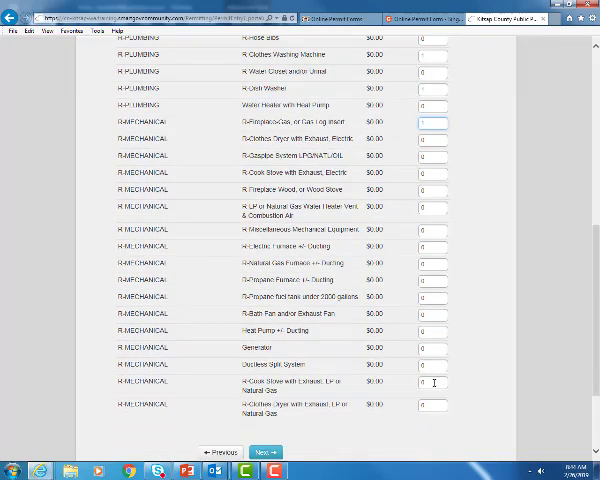
pyautogui.scroll(-3)
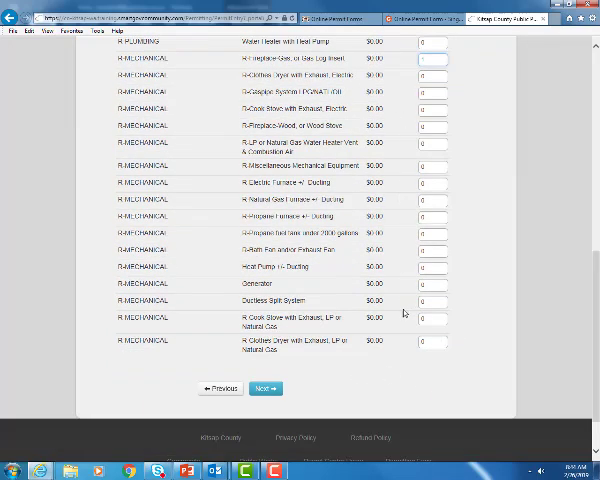
pyautogui.click(266, 388)
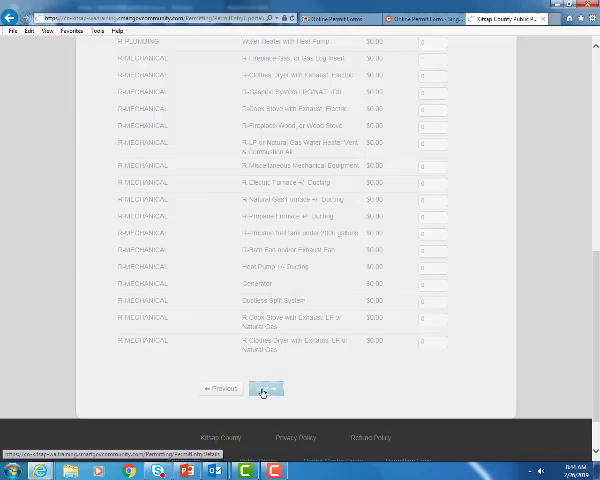
pyautogui.click(265, 389)
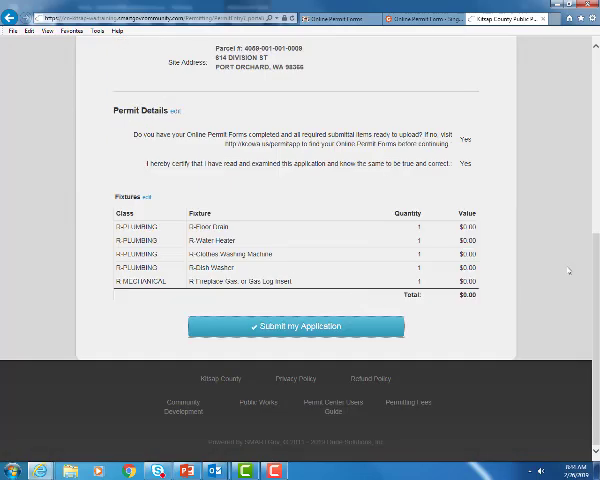
# Scroll through the full review summary, then choose Submit my Application
pyautogui.scroll(3)
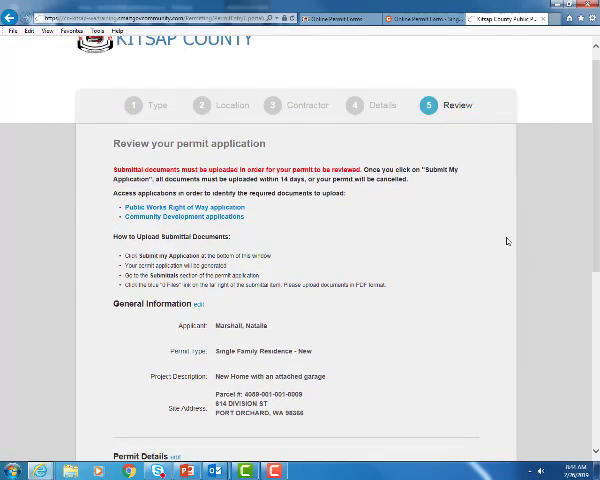
pyautogui.moveTo(449, 237)
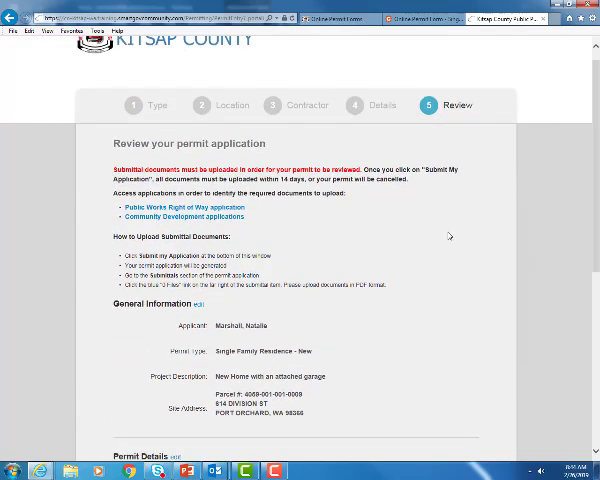
pyautogui.moveTo(367, 189)
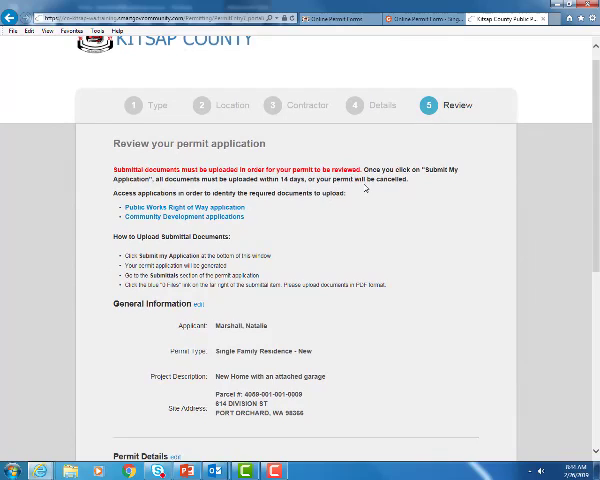
pyautogui.moveTo(367, 194)
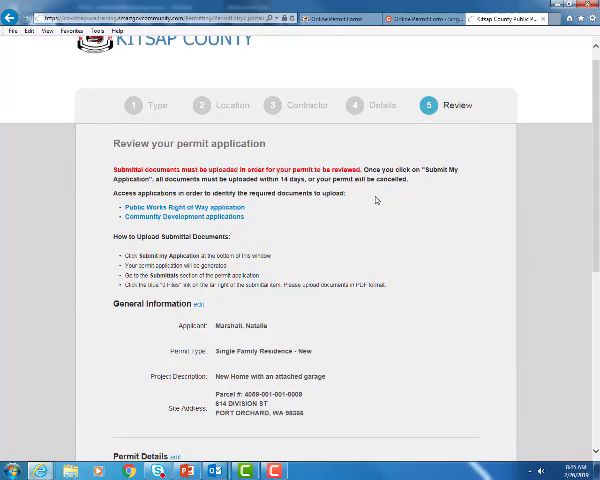
pyautogui.moveTo(376, 208)
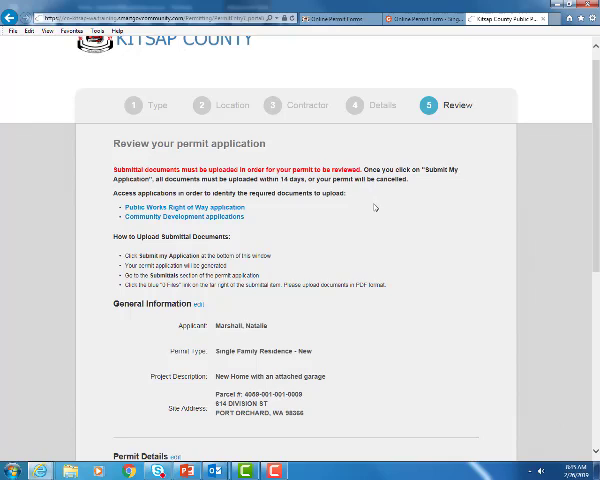
pyautogui.moveTo(455, 223)
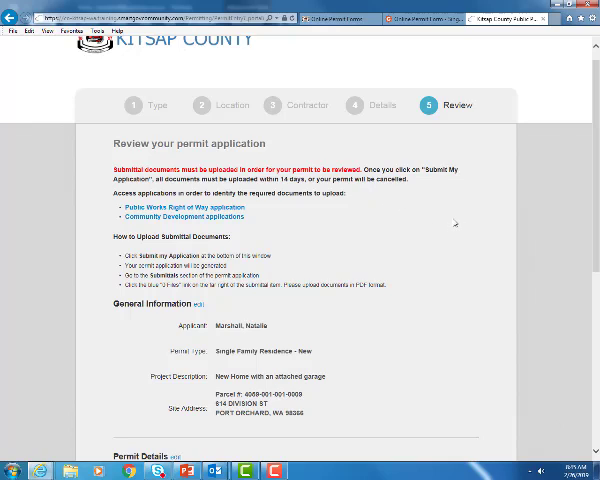
pyautogui.scroll(-3)
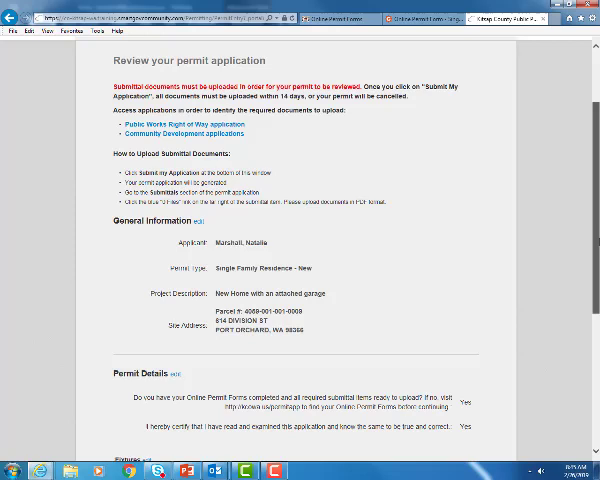
pyautogui.scroll(-3)
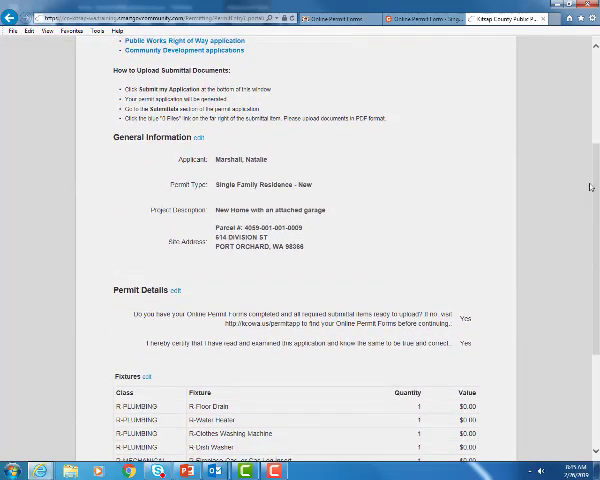
pyautogui.scroll(-3)
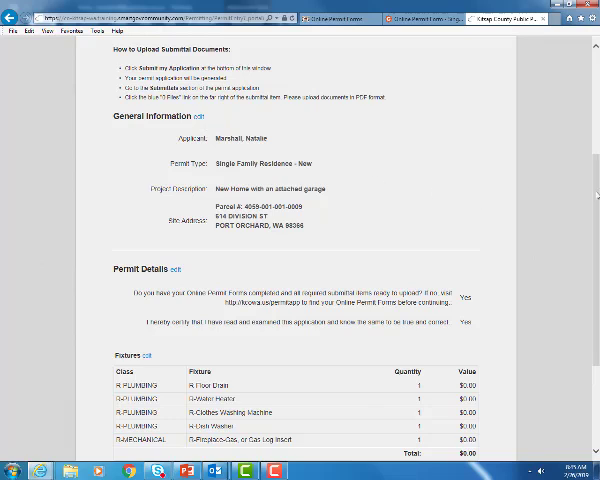
pyautogui.scroll(-3)
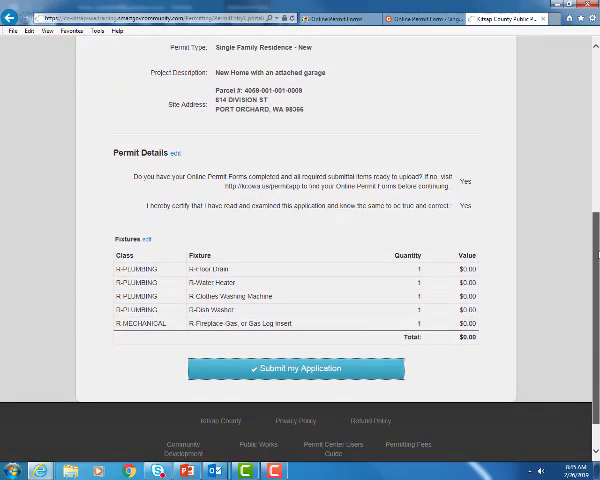
pyautogui.scroll(-3)
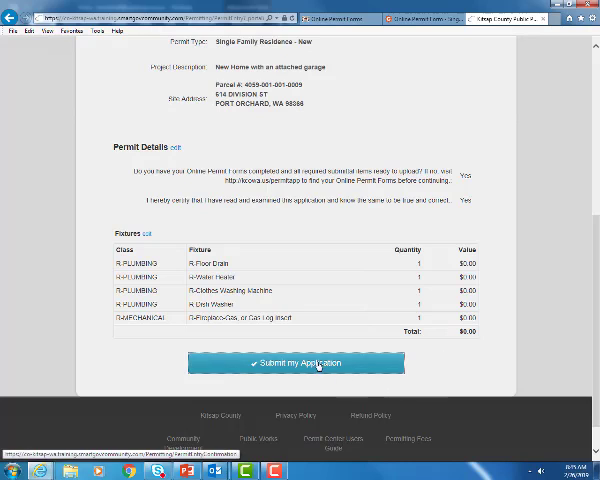
pyautogui.click(296, 363)
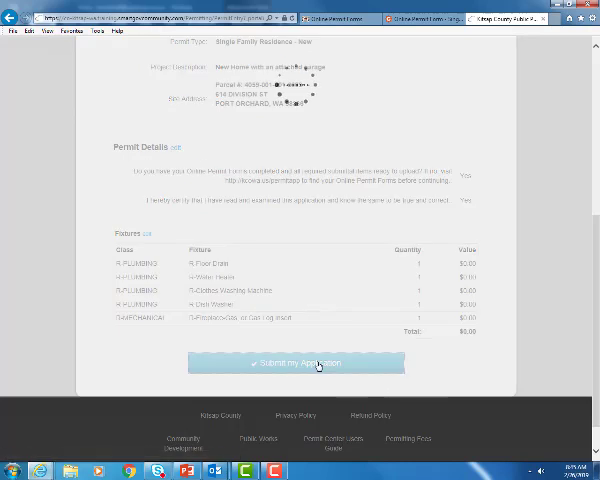
pyautogui.click(296, 363)
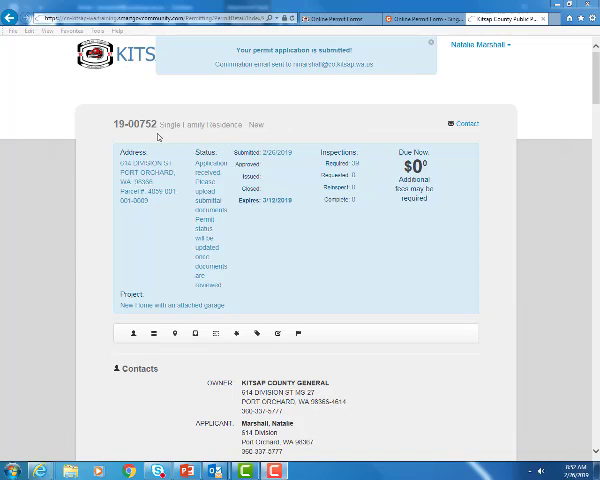
pyautogui.moveTo(158, 125)
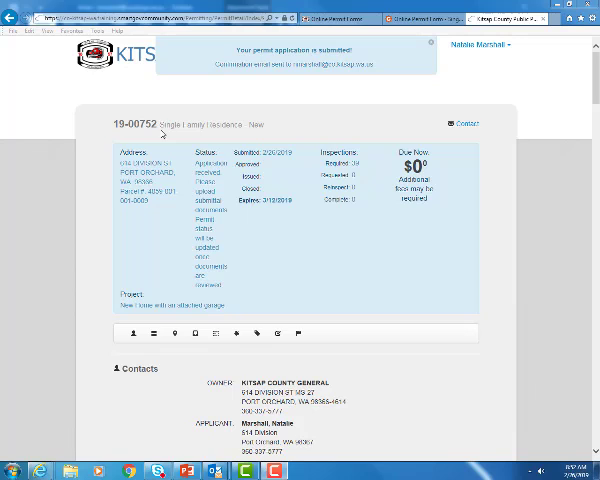
pyautogui.moveTo(453, 217)
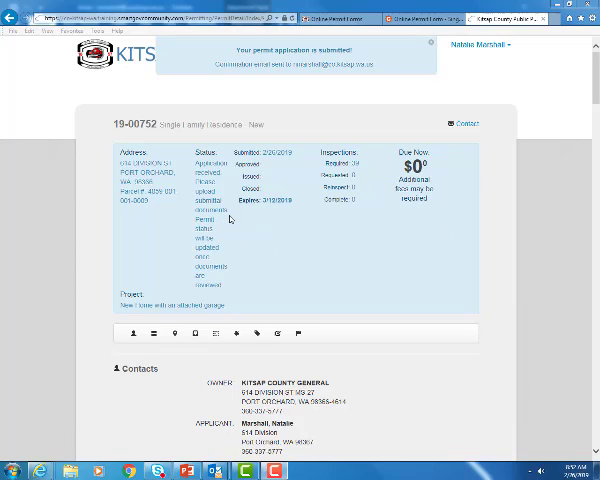
pyautogui.moveTo(228, 231)
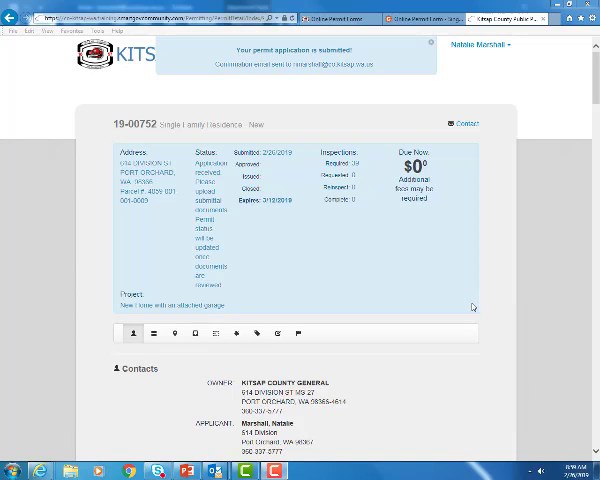
pyautogui.moveTo(568, 420)
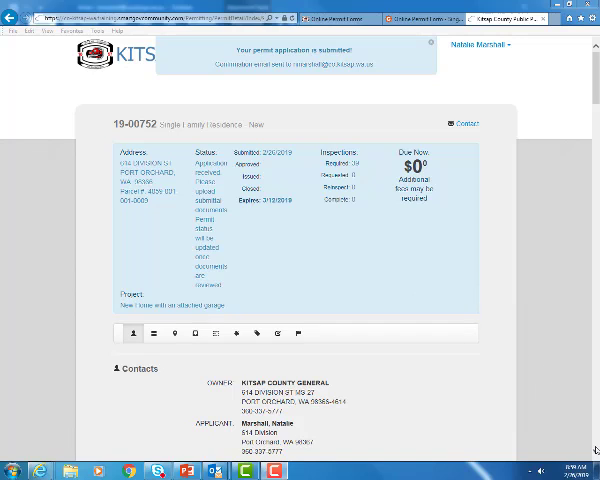
# Scroll down to the Submittals section listing the required Permit Documents with 0 files
pyautogui.scroll(-3)
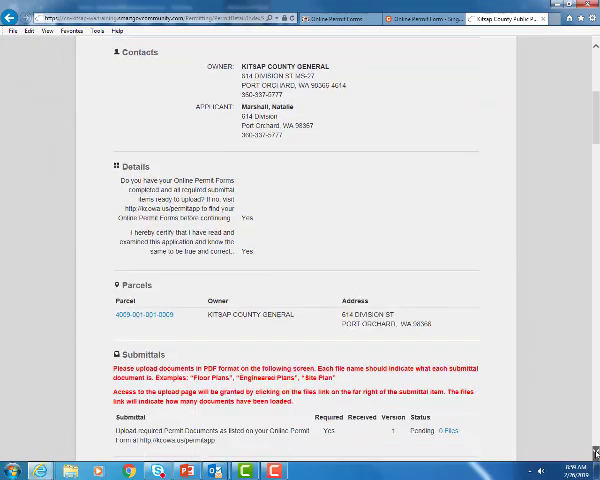
pyautogui.scroll(-3)
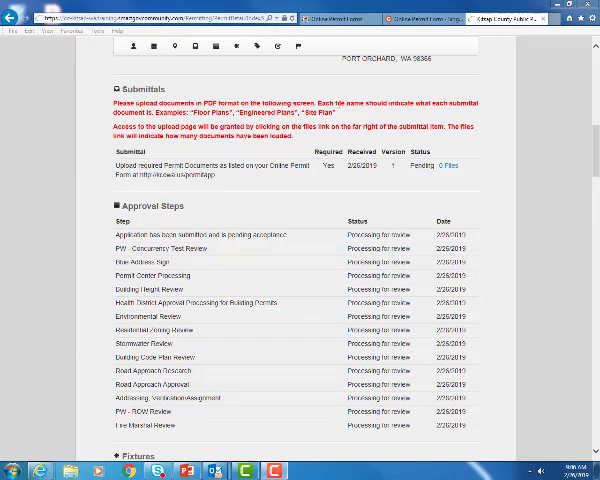
pyautogui.moveTo(344, 117)
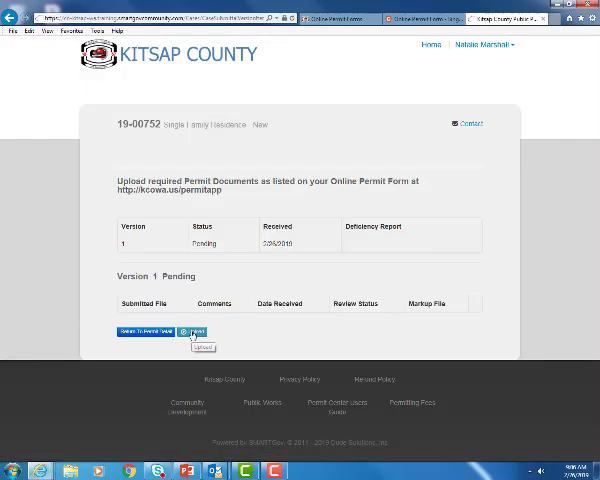
# Upload Online Permit Form.pdf from the Desktop as a Version 1 submittal
pyautogui.click(192, 331)
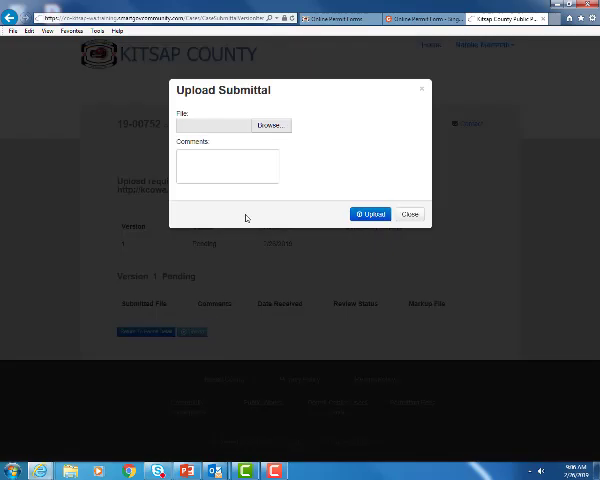
pyautogui.moveTo(250, 189)
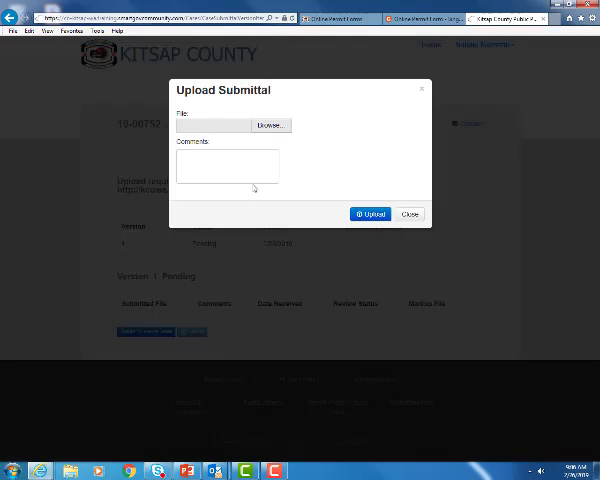
pyautogui.moveTo(260, 191)
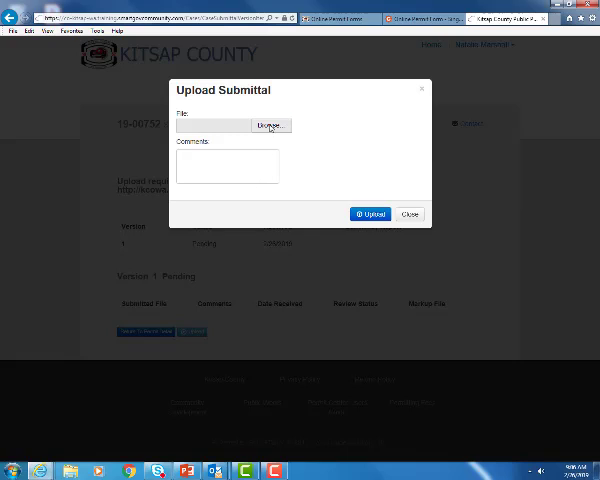
pyautogui.click(268, 125)
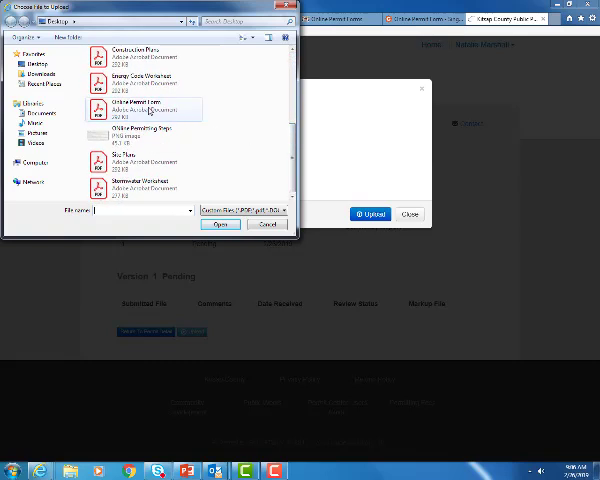
pyautogui.click(133, 108)
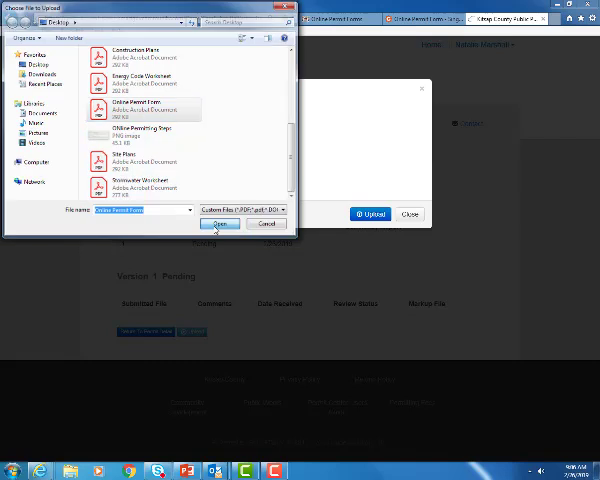
pyautogui.click(231, 223)
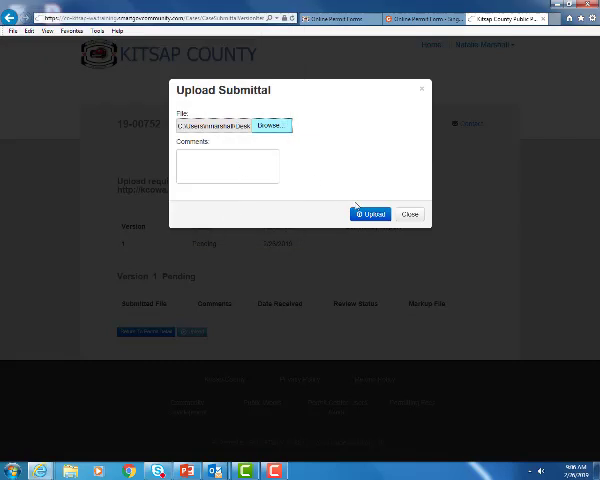
pyautogui.click(370, 214)
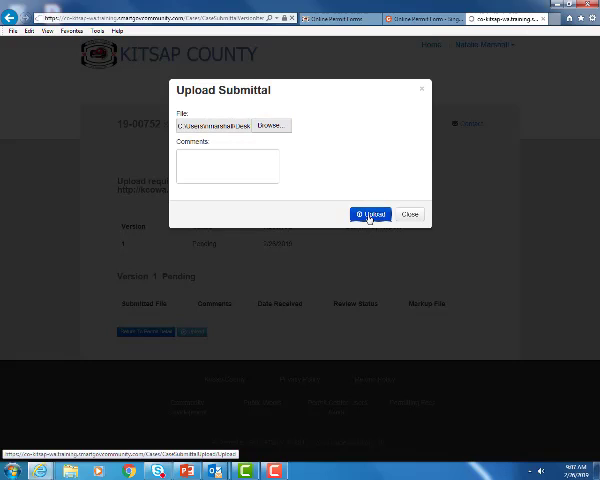
pyautogui.click(371, 213)
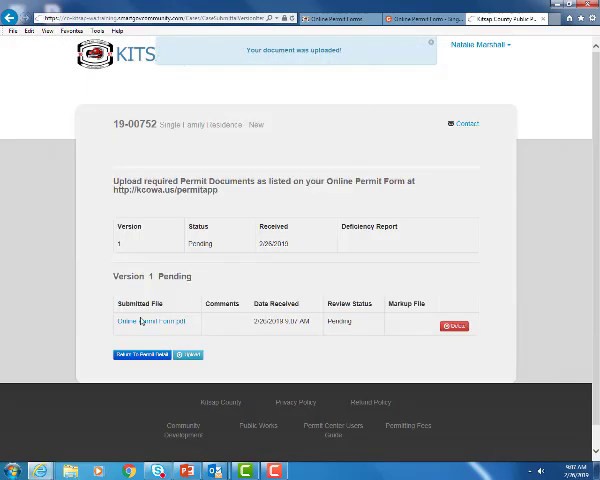
pyautogui.moveTo(152, 322)
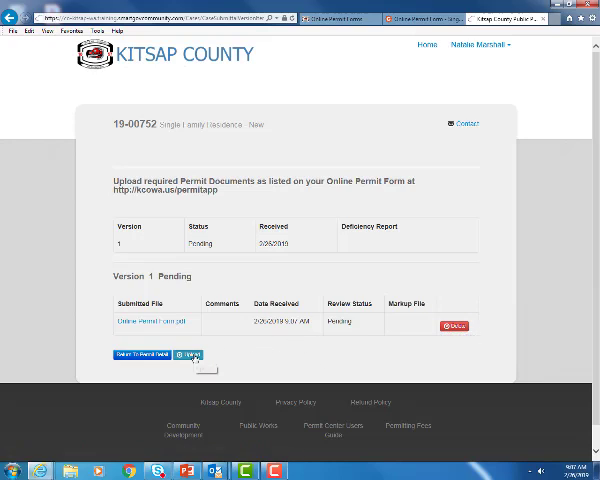
pyautogui.click(188, 356)
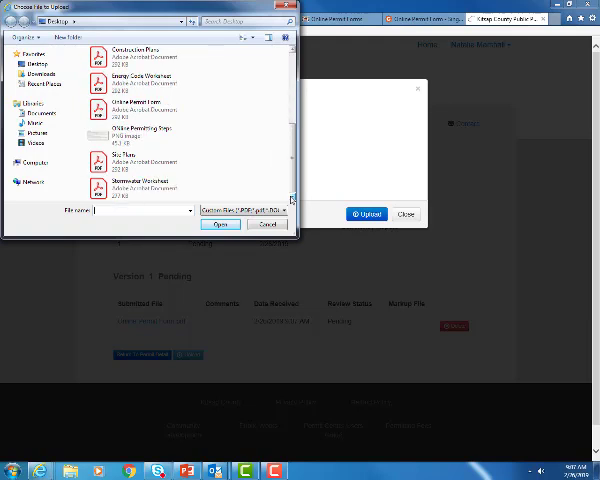
pyautogui.click(220, 224)
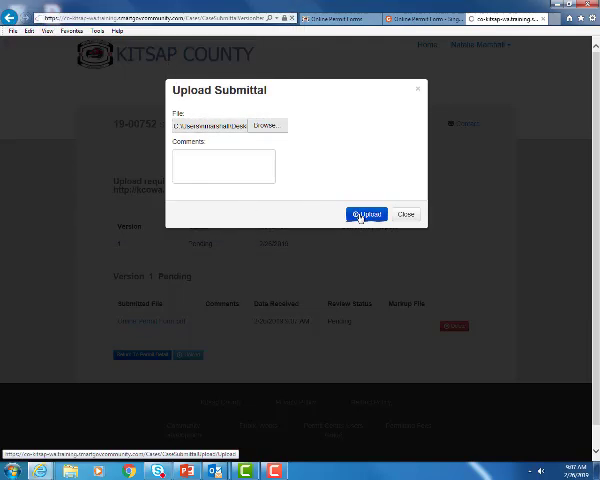
pyautogui.click(367, 214)
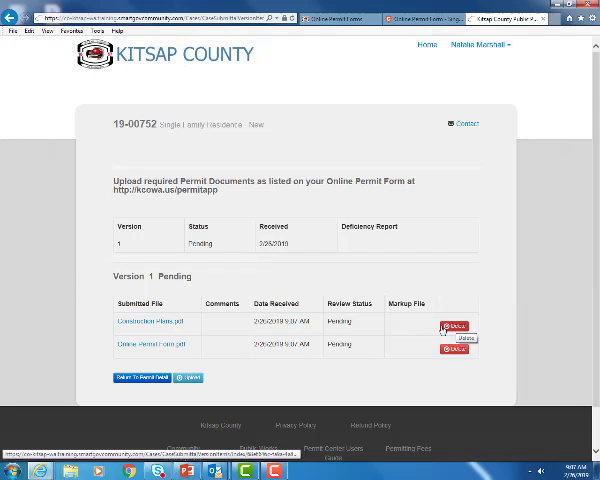
pyautogui.click(187, 377)
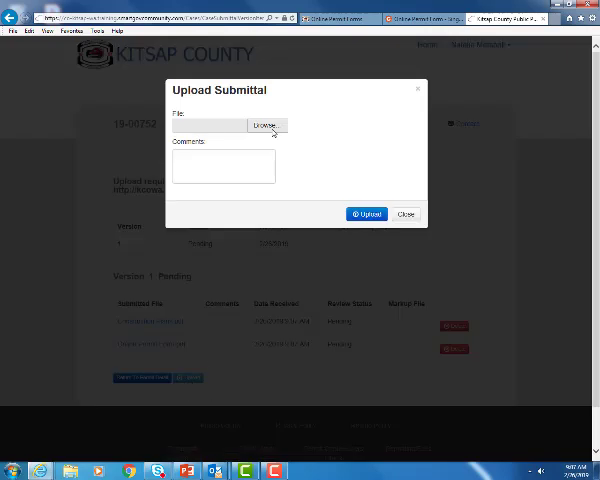
pyautogui.click(264, 125)
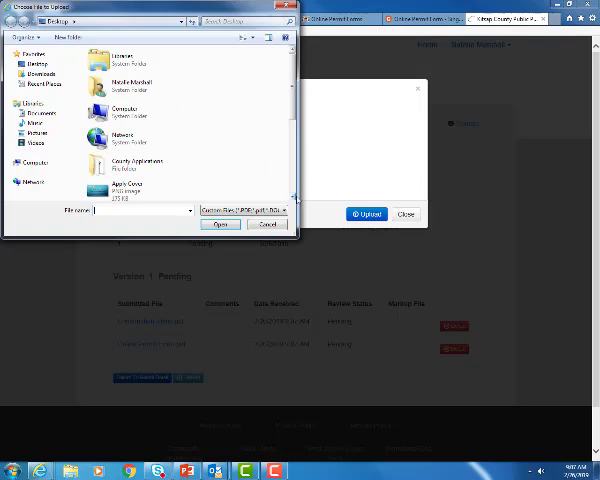
pyautogui.scroll(-3)
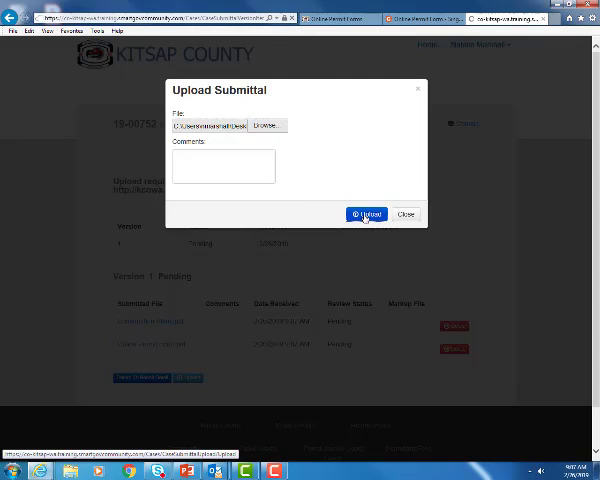
pyautogui.click(366, 214)
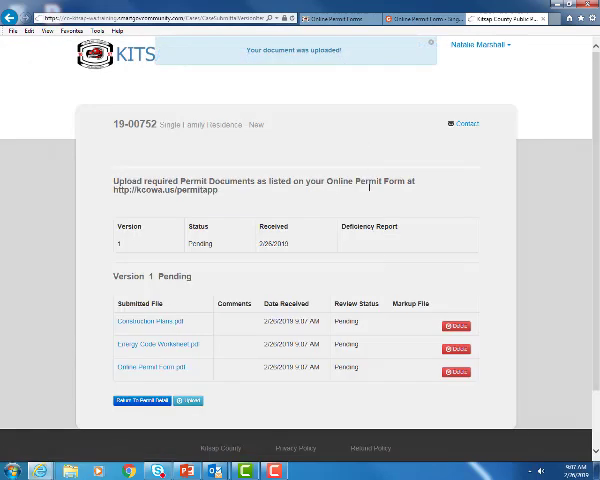
# Upload Site Plans.pdf as the fourth pending Version 1 submittal document
pyautogui.click(186, 400)
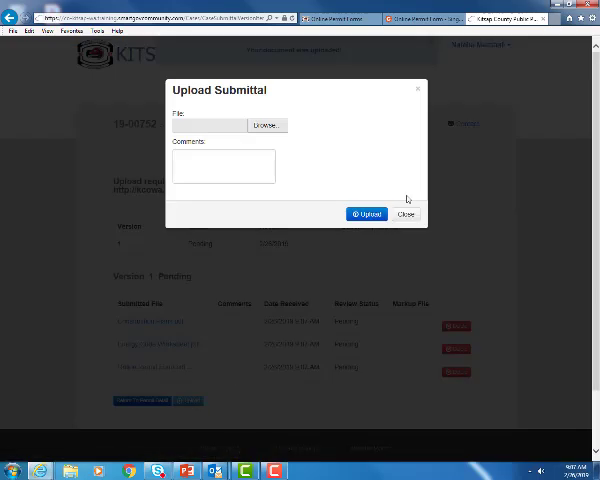
pyautogui.click(266, 125)
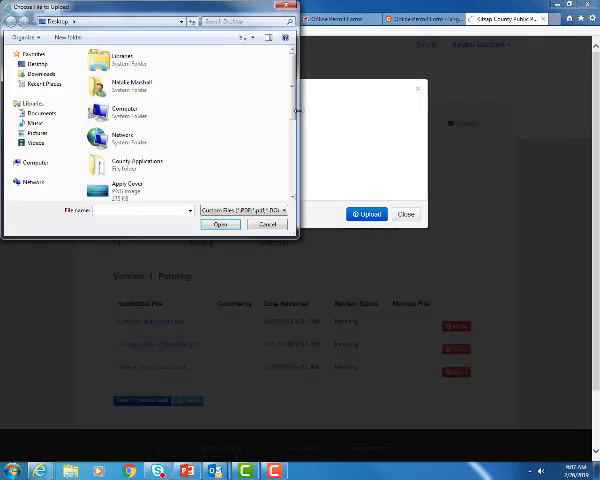
pyautogui.scroll(-3)
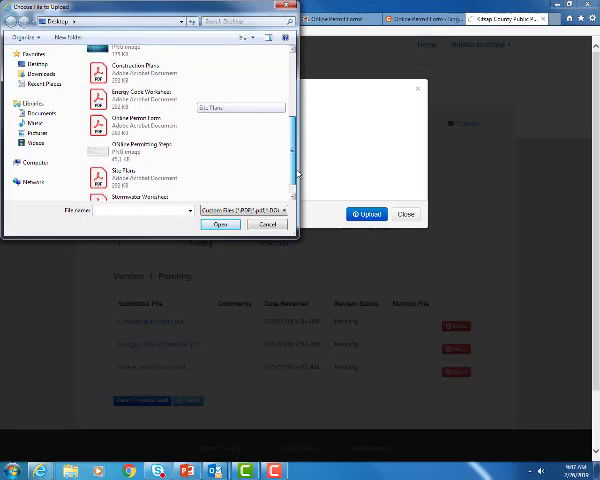
pyautogui.click(220, 224)
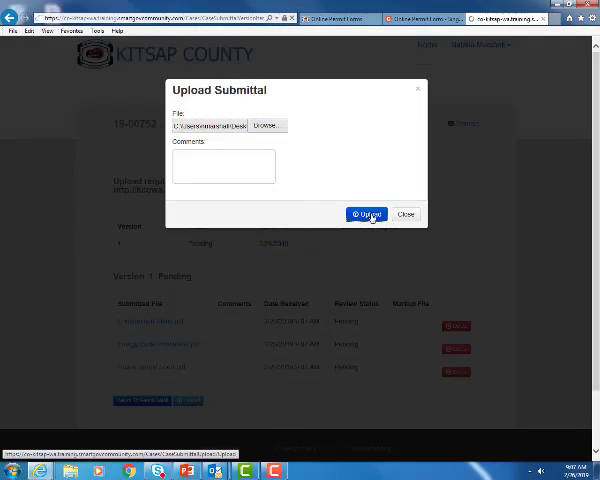
pyautogui.click(367, 214)
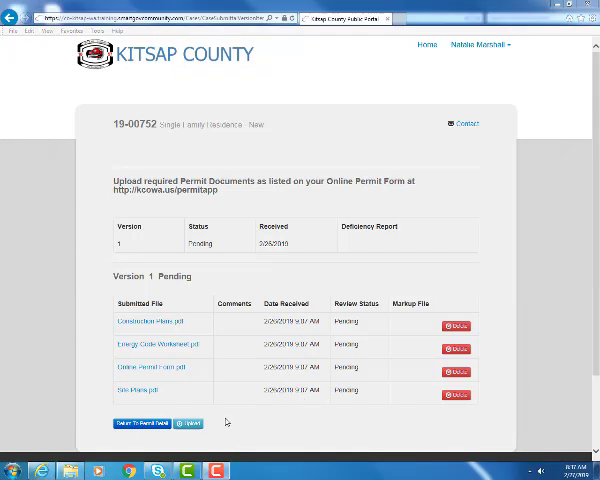
pyautogui.moveTo(198, 427)
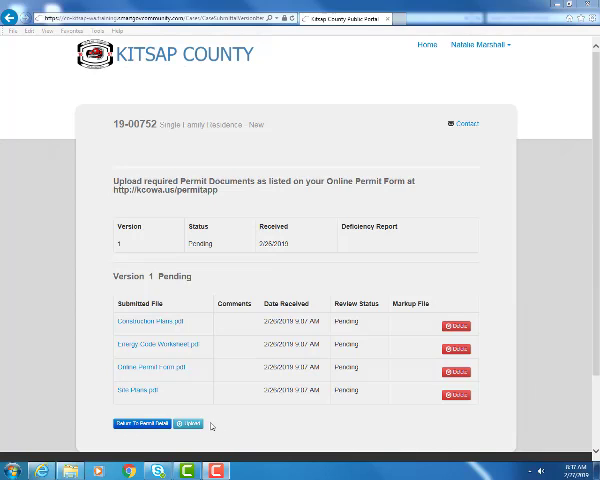